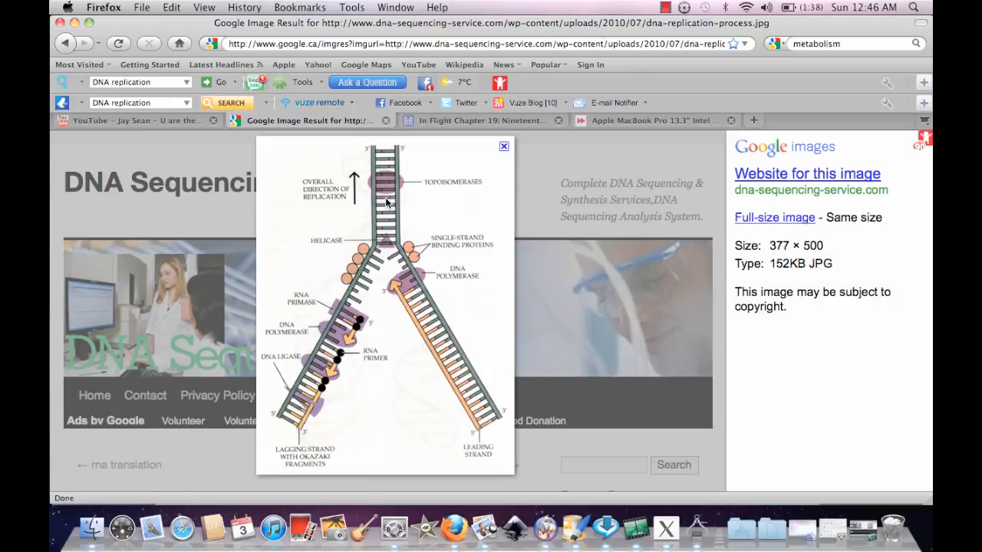
pyautogui.moveTo(365, 260)
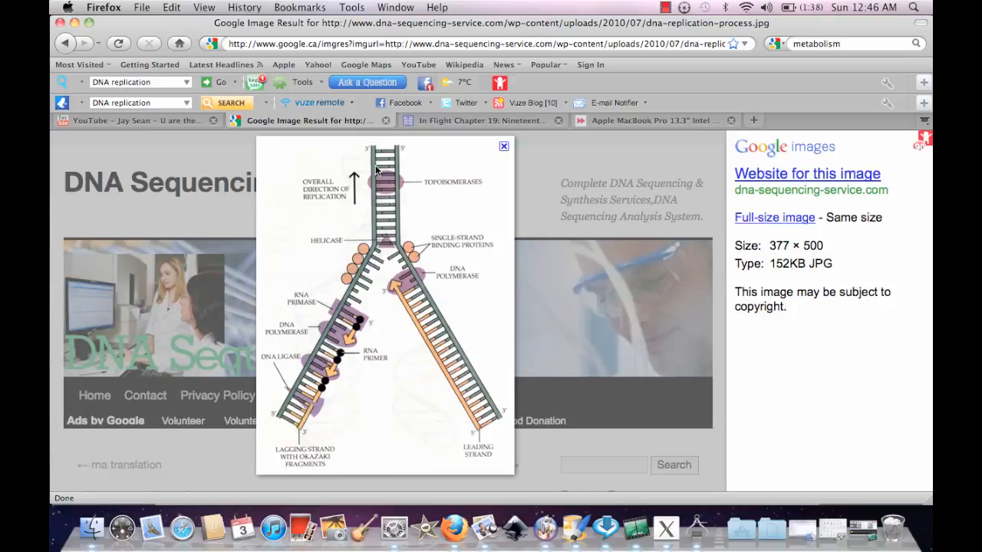
pyautogui.moveTo(371, 207)
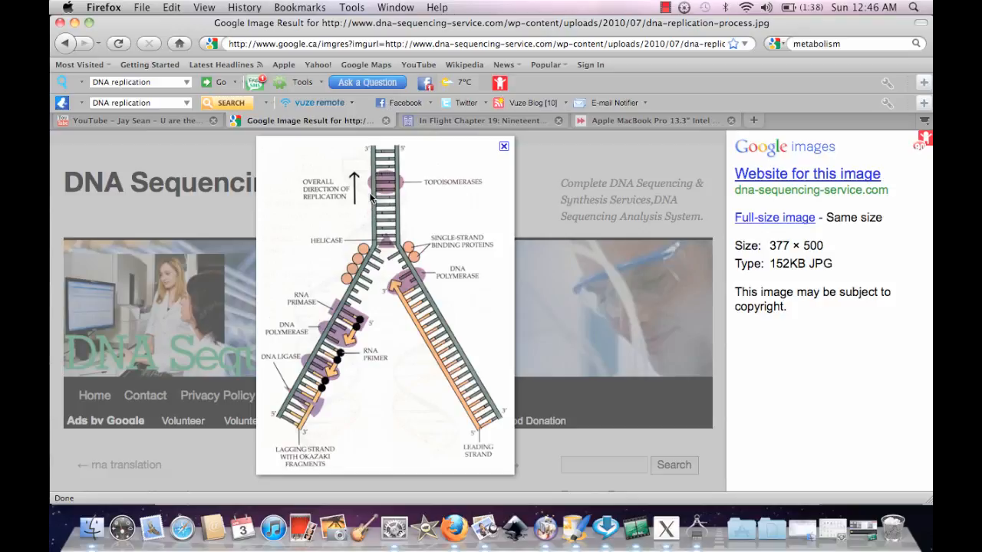
pyautogui.moveTo(380, 198)
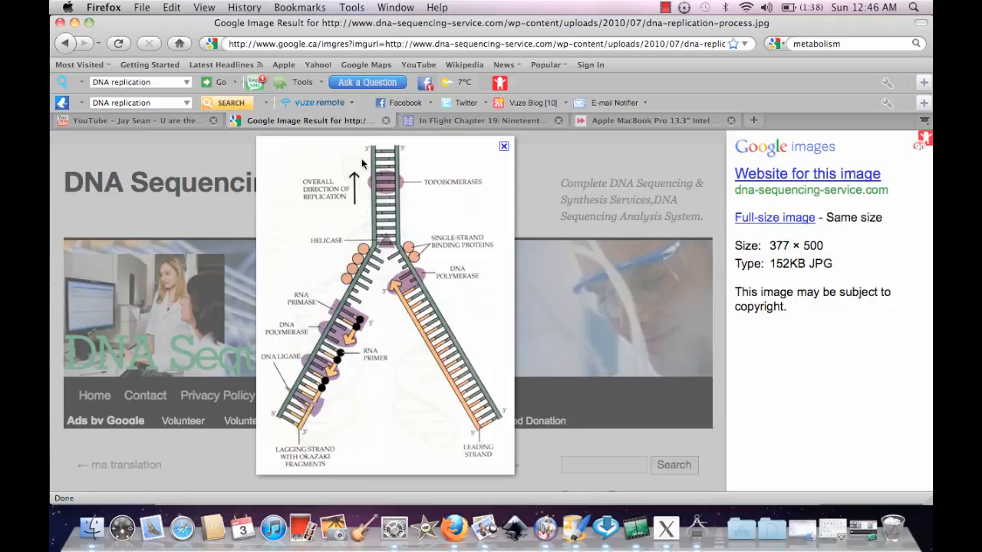
pyautogui.moveTo(359, 160)
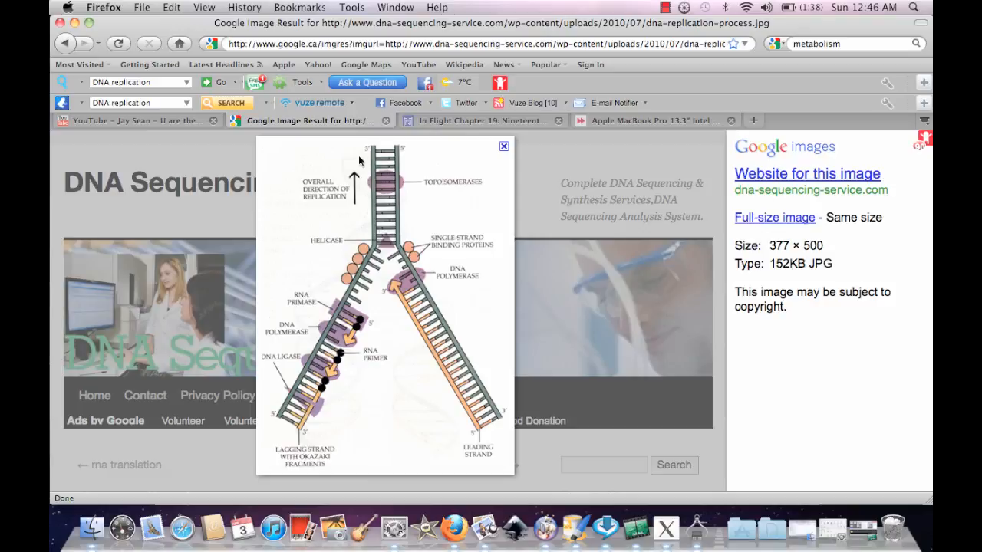
pyautogui.moveTo(408, 264)
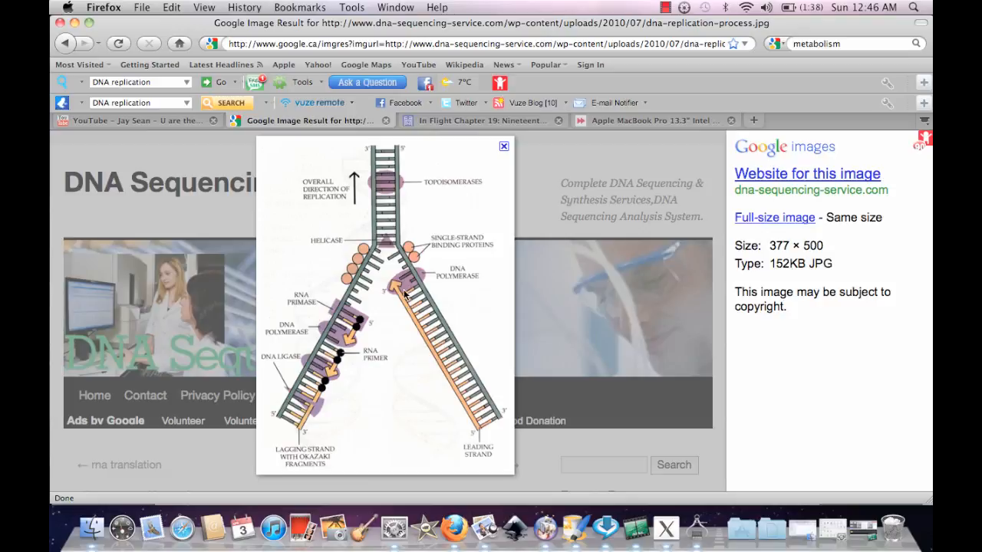
pyautogui.moveTo(438, 362)
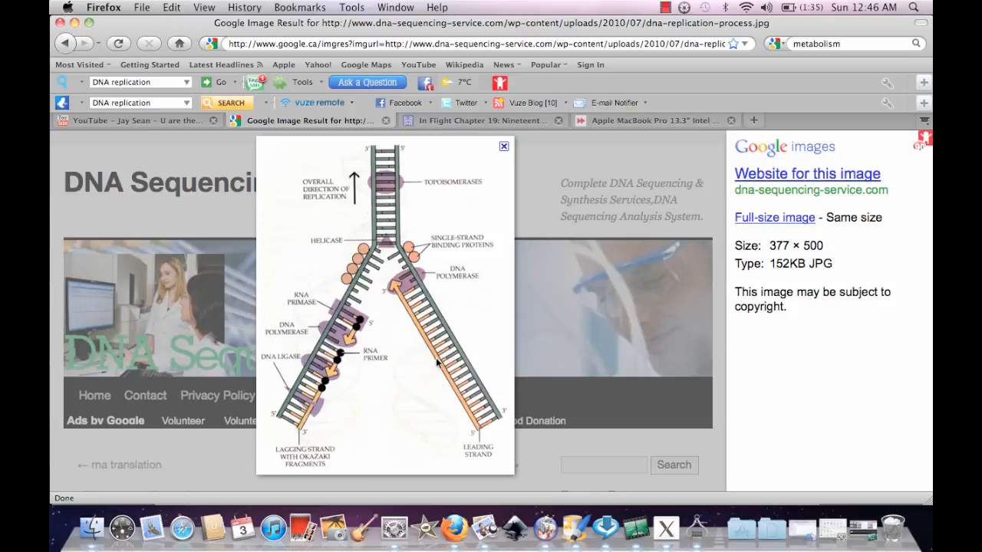
pyautogui.moveTo(356, 325)
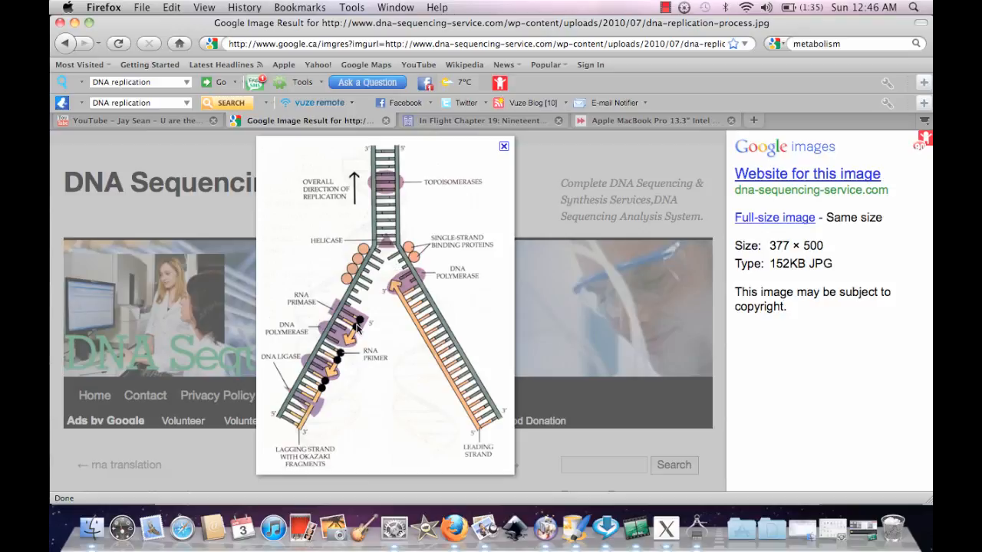
pyautogui.moveTo(368, 322)
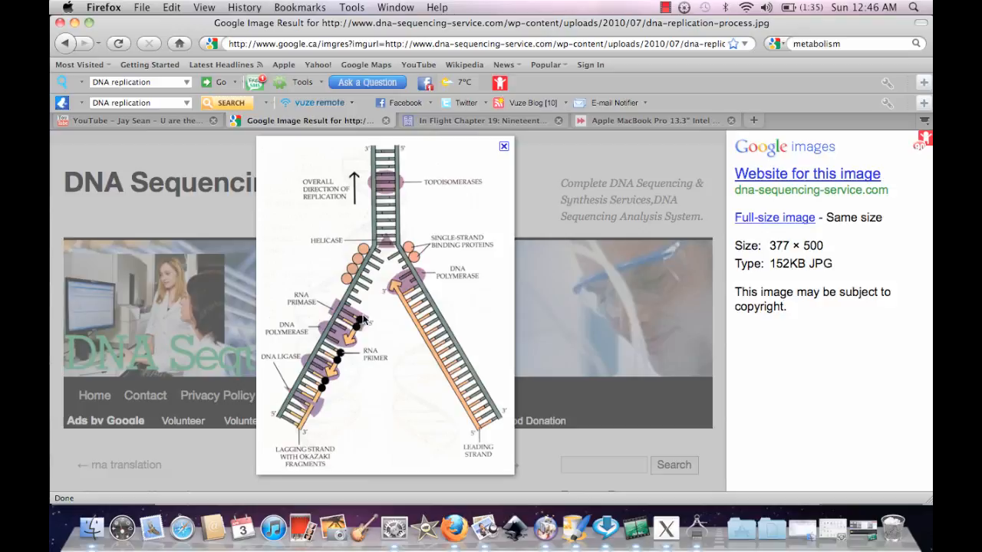
pyautogui.moveTo(365, 335)
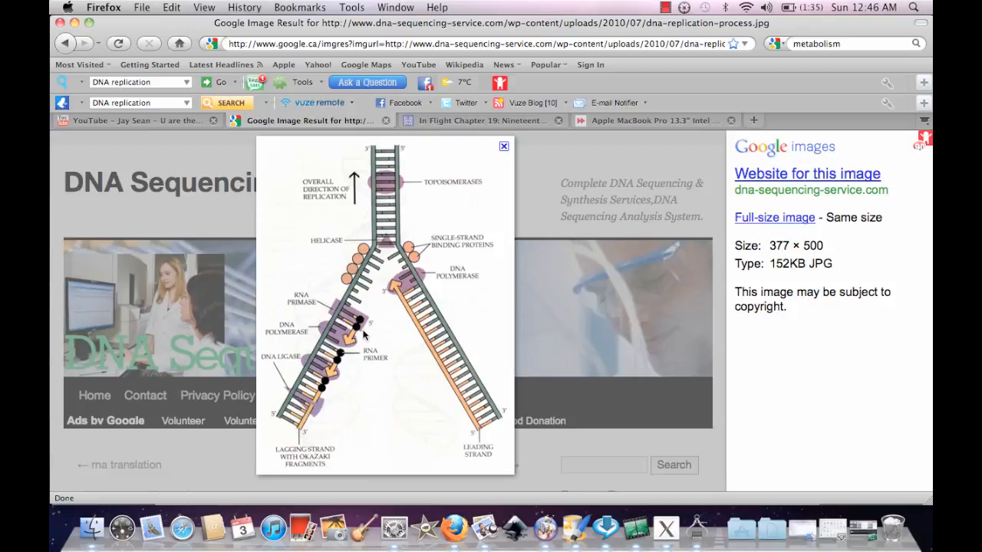
pyautogui.moveTo(375, 322)
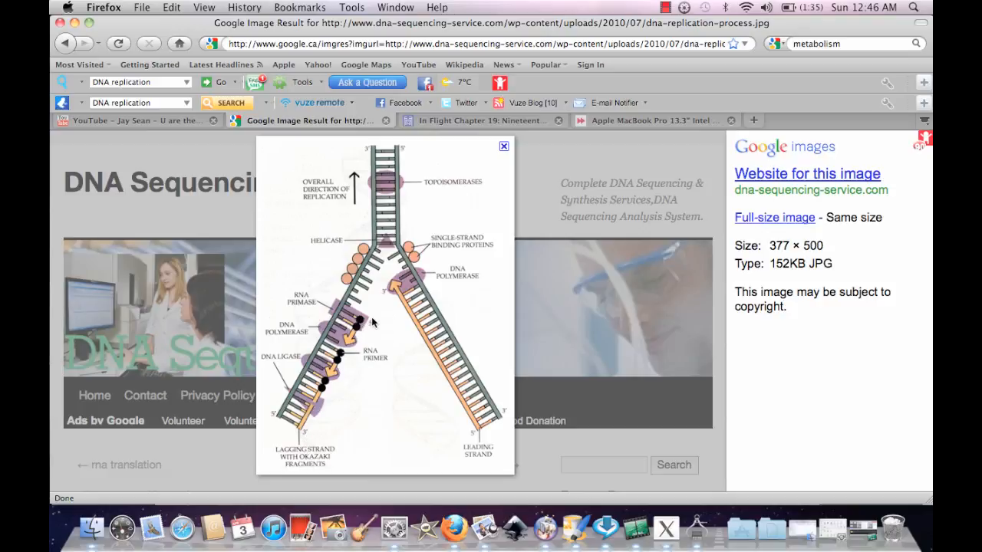
pyautogui.moveTo(387, 220)
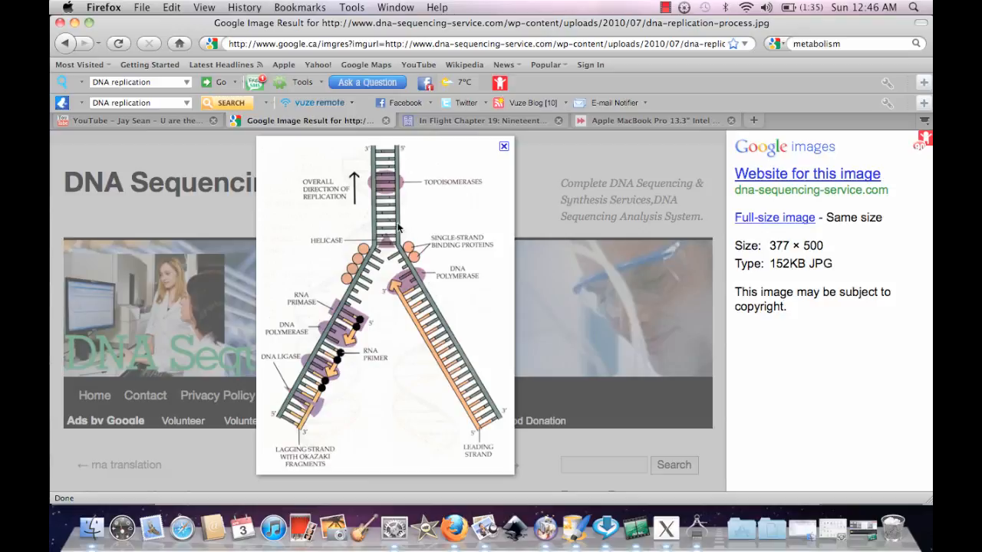
pyautogui.moveTo(483, 411)
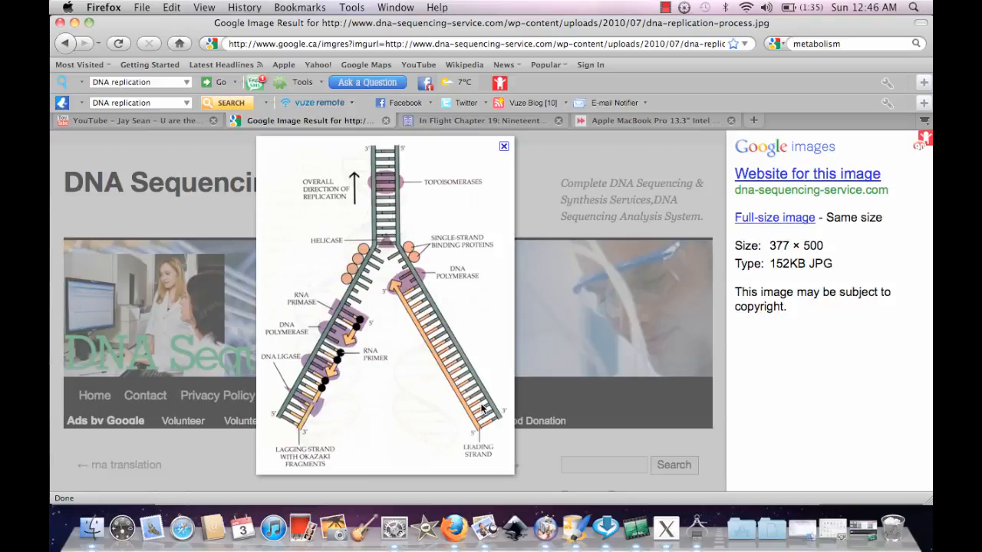
pyautogui.moveTo(509, 433)
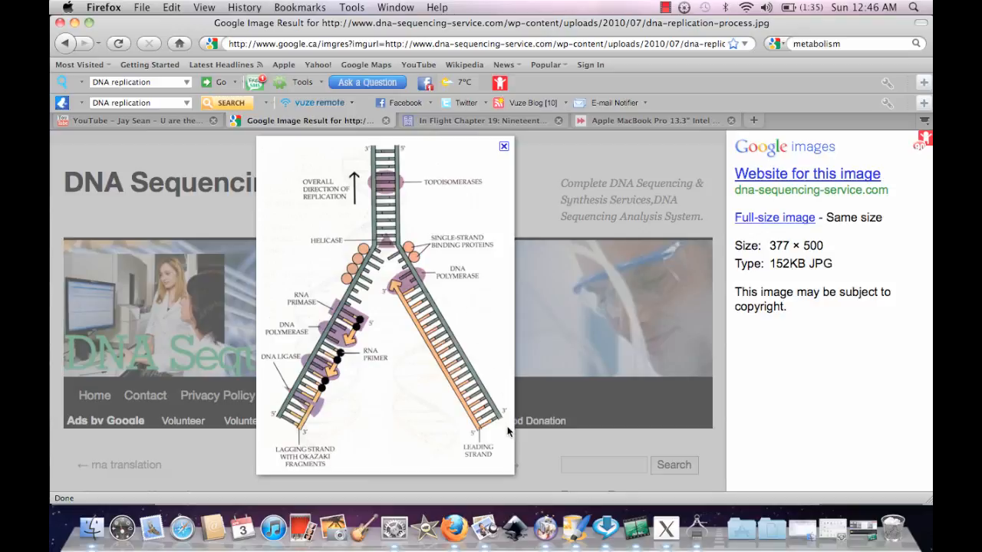
pyautogui.moveTo(433, 353)
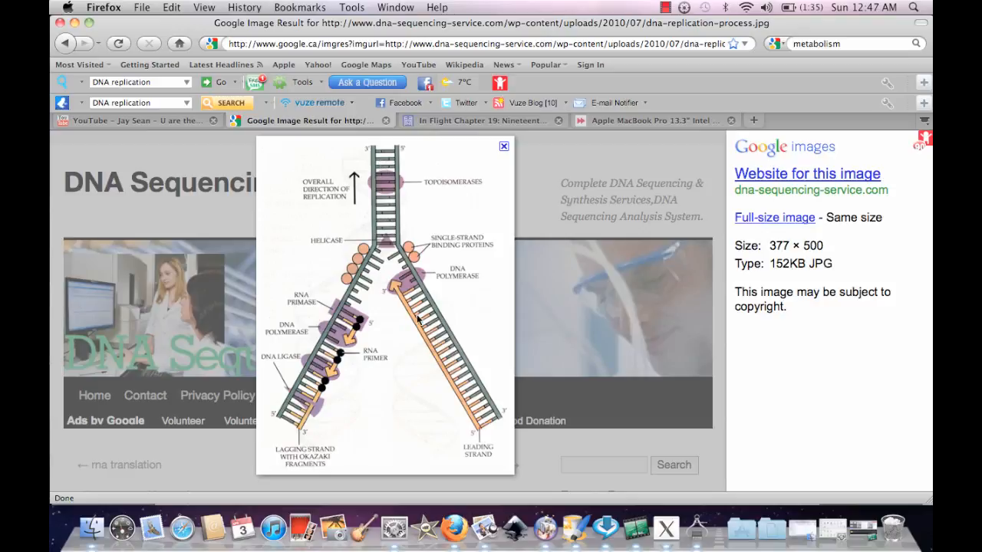
pyautogui.moveTo(413, 358)
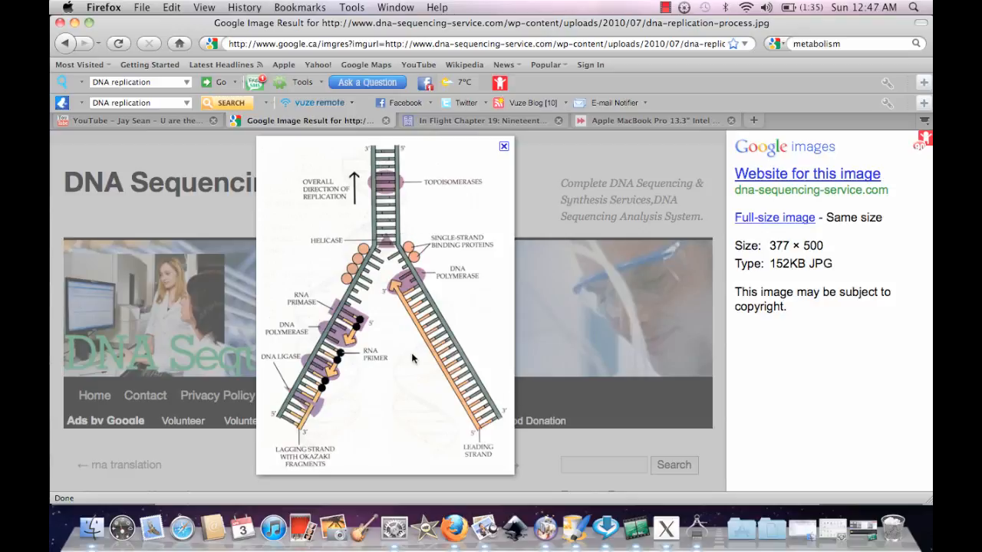
pyautogui.moveTo(361, 316)
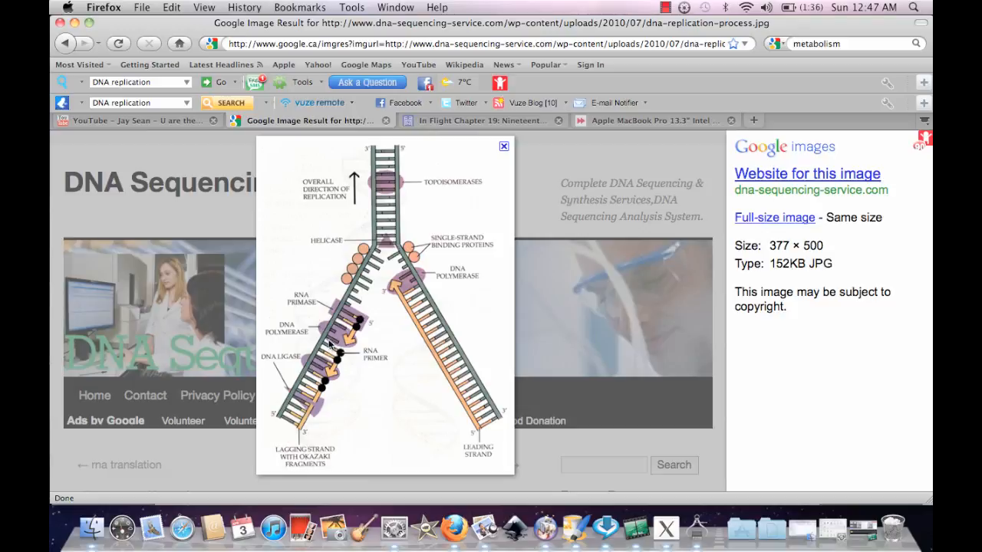
pyautogui.moveTo(335, 382)
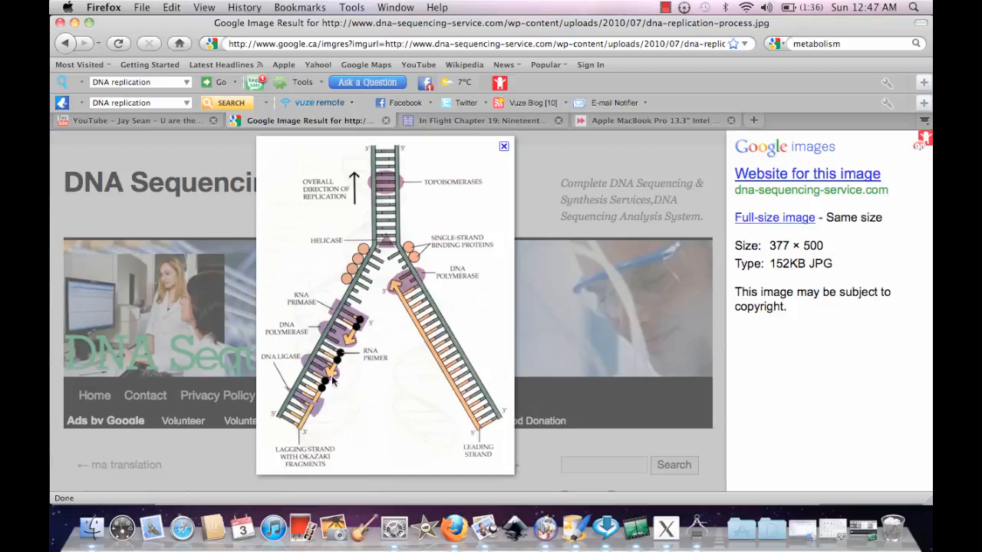
pyautogui.moveTo(384, 244)
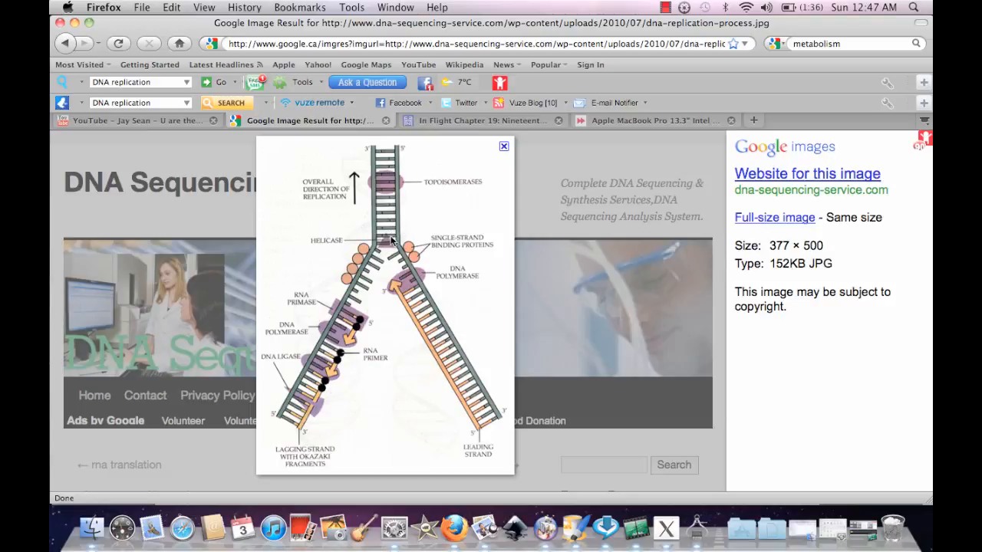
pyautogui.moveTo(360, 260)
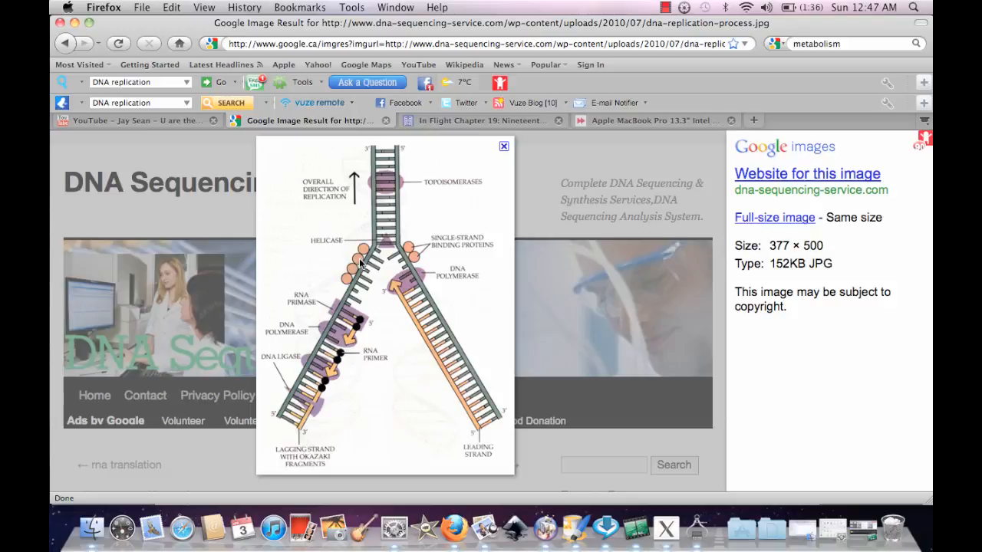
pyautogui.moveTo(387, 263)
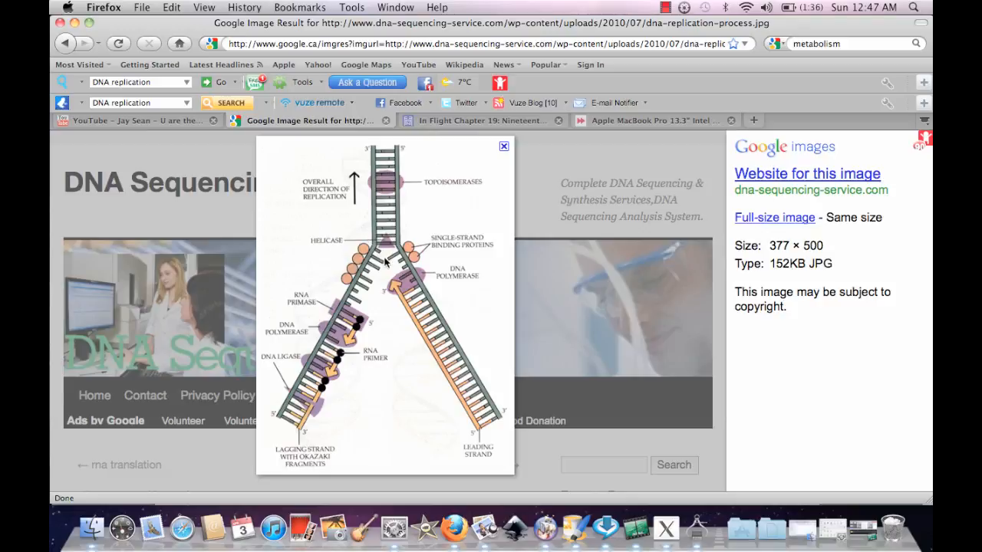
pyautogui.moveTo(391, 253)
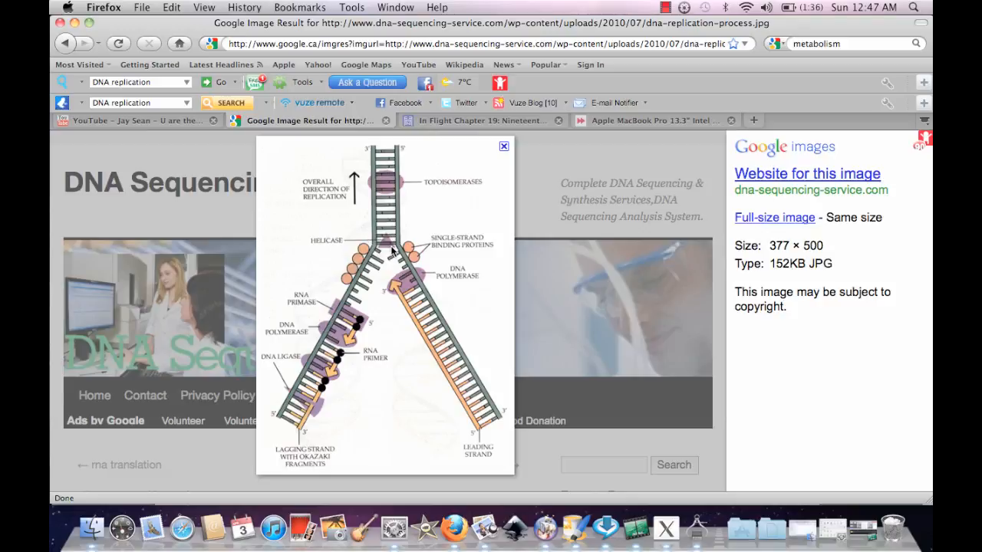
pyautogui.moveTo(383, 135)
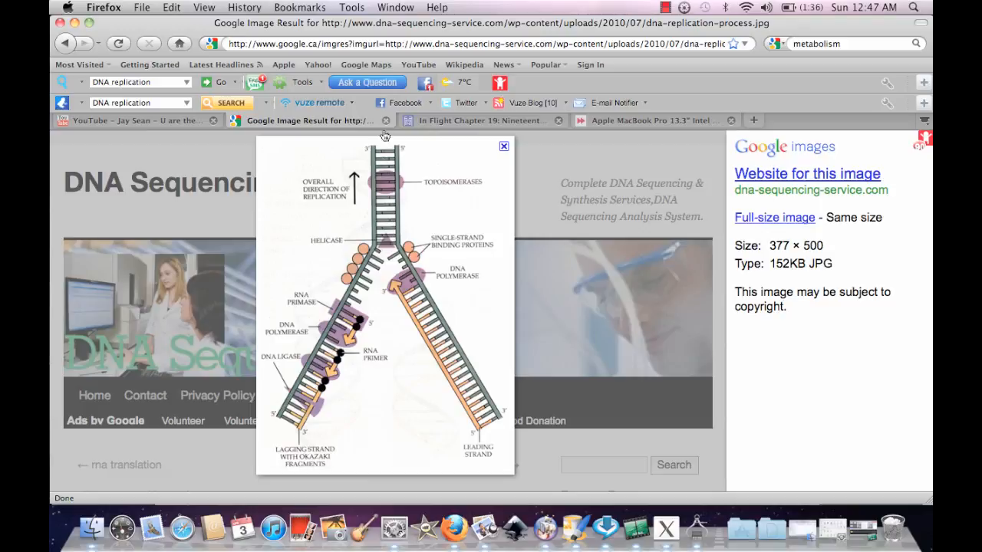
pyautogui.moveTo(330, 330)
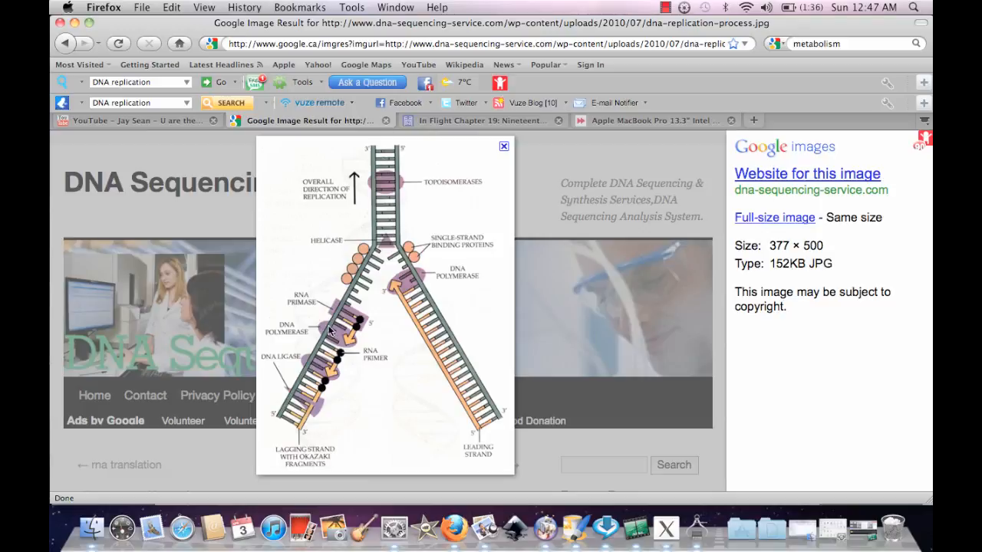
pyautogui.moveTo(328, 318)
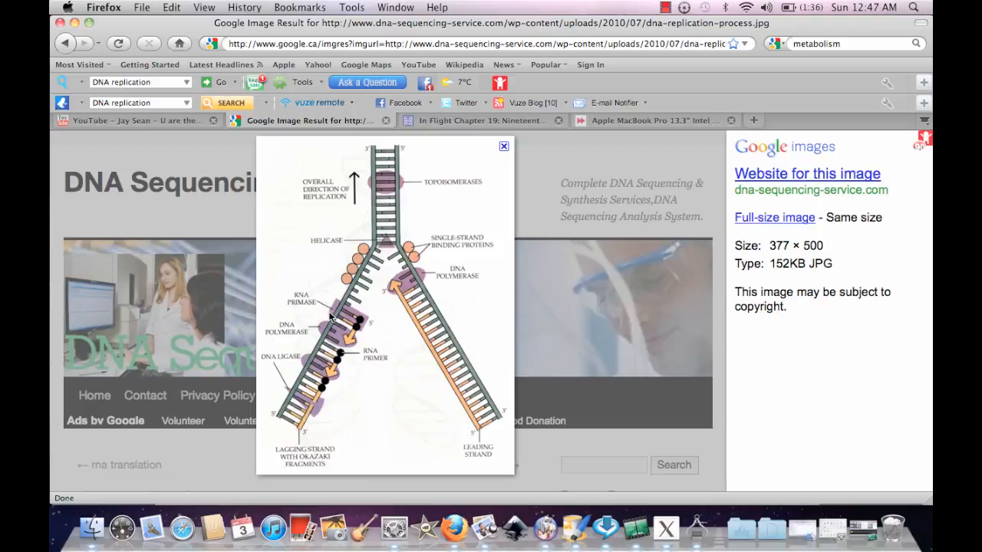
pyautogui.moveTo(334, 320)
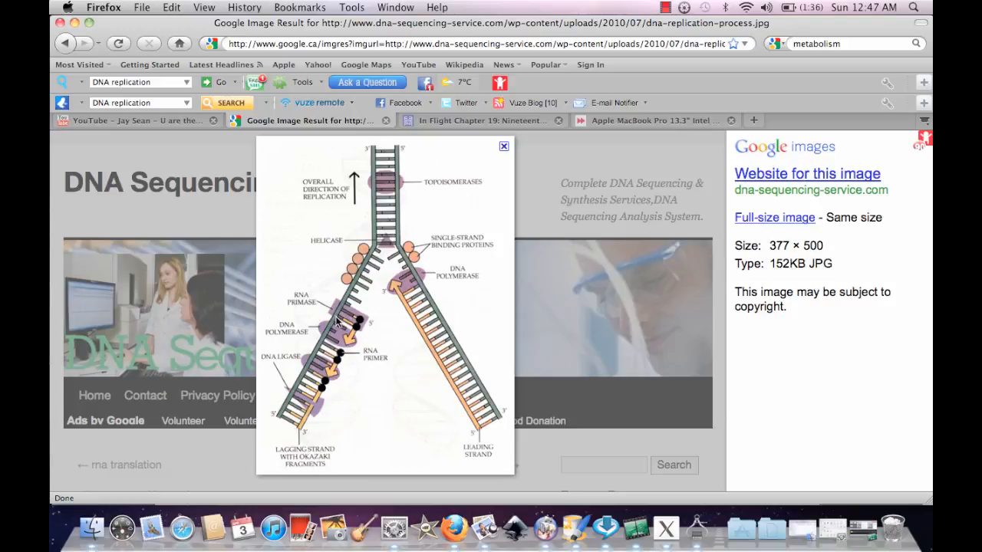
pyautogui.moveTo(347, 341)
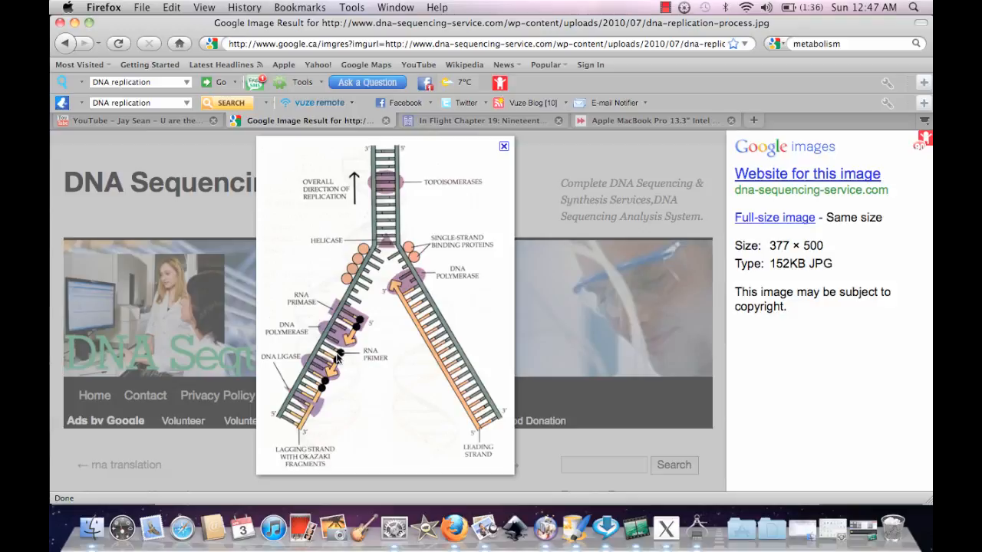
pyautogui.moveTo(351, 332)
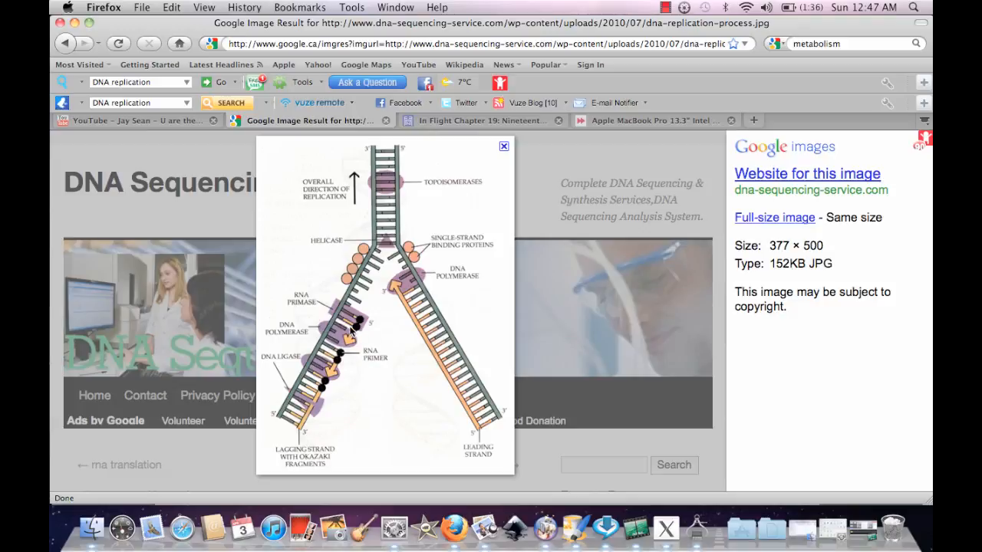
pyautogui.moveTo(358, 338)
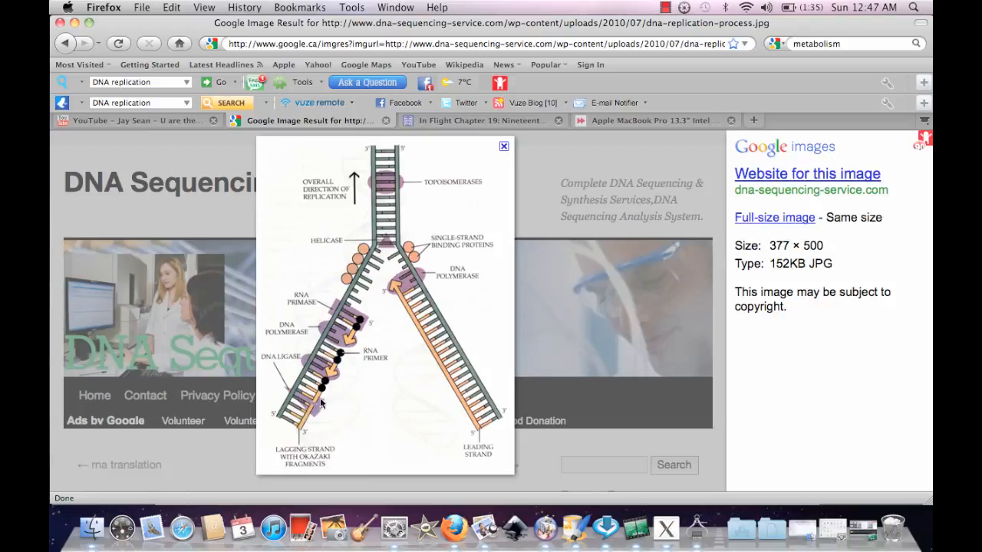
pyautogui.moveTo(353, 337)
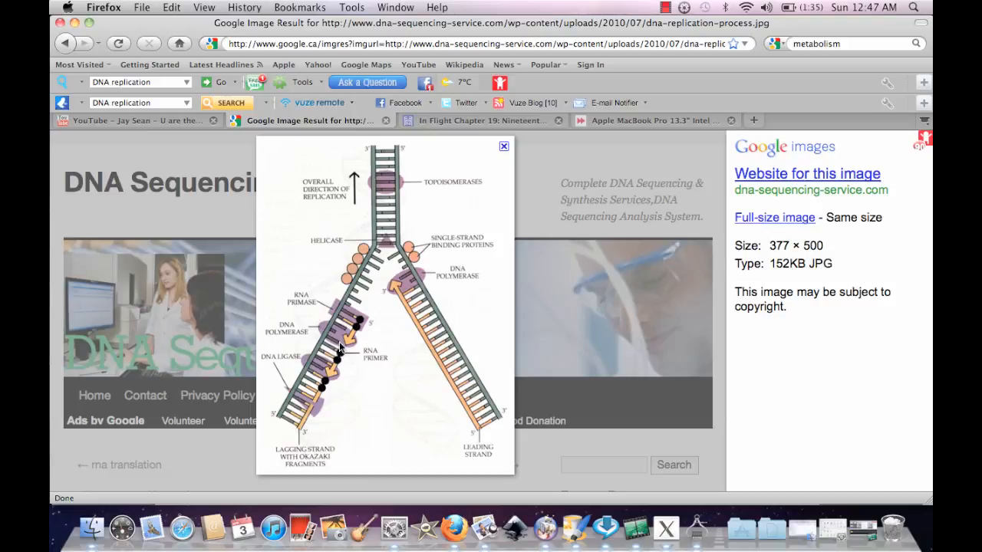
pyautogui.moveTo(337, 373)
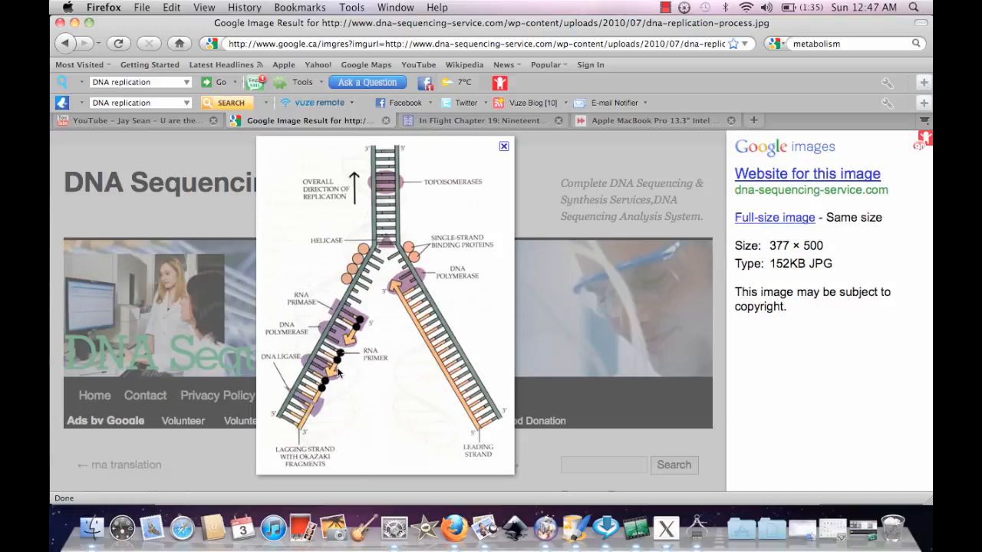
pyautogui.moveTo(319, 407)
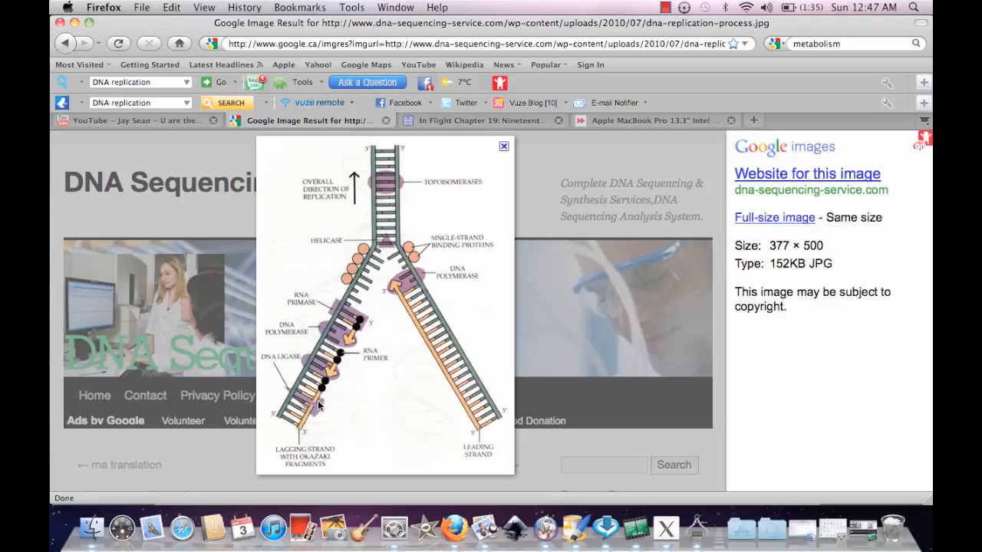
pyautogui.moveTo(350, 356)
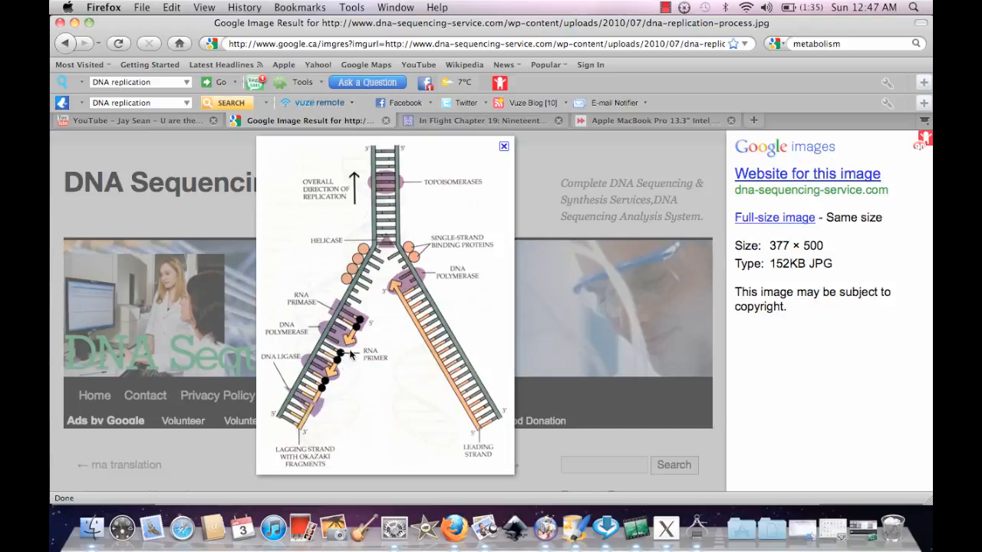